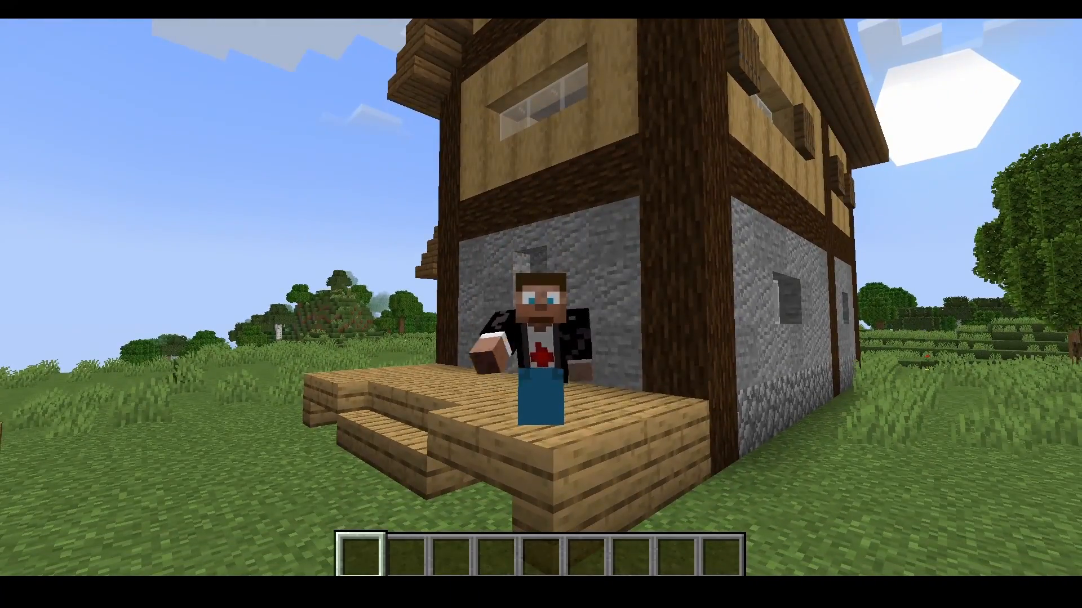
mouse_move(541, 304)
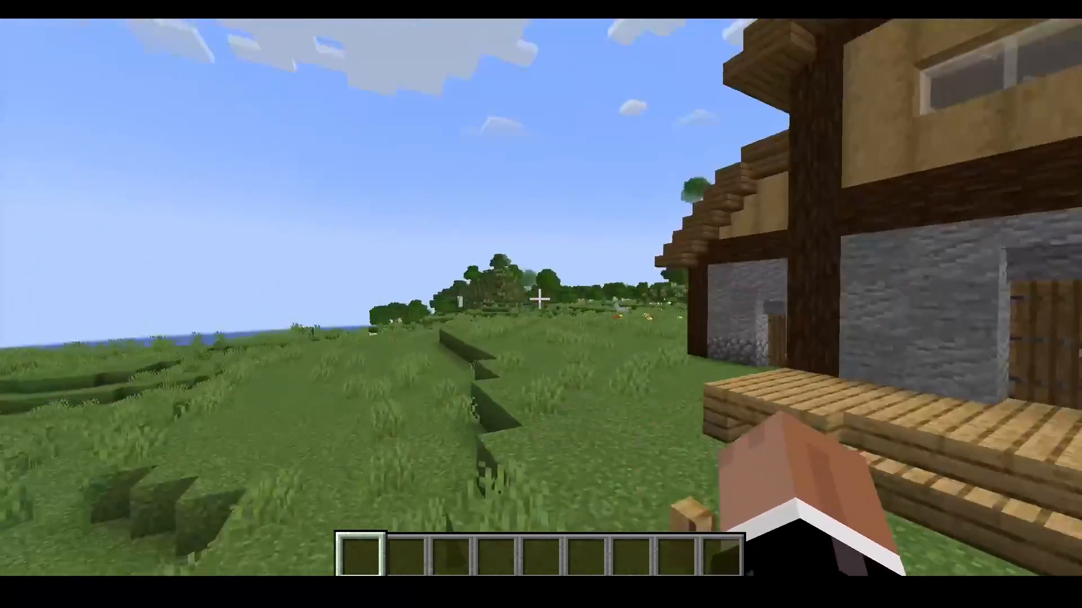
mouse_move(541, 304)
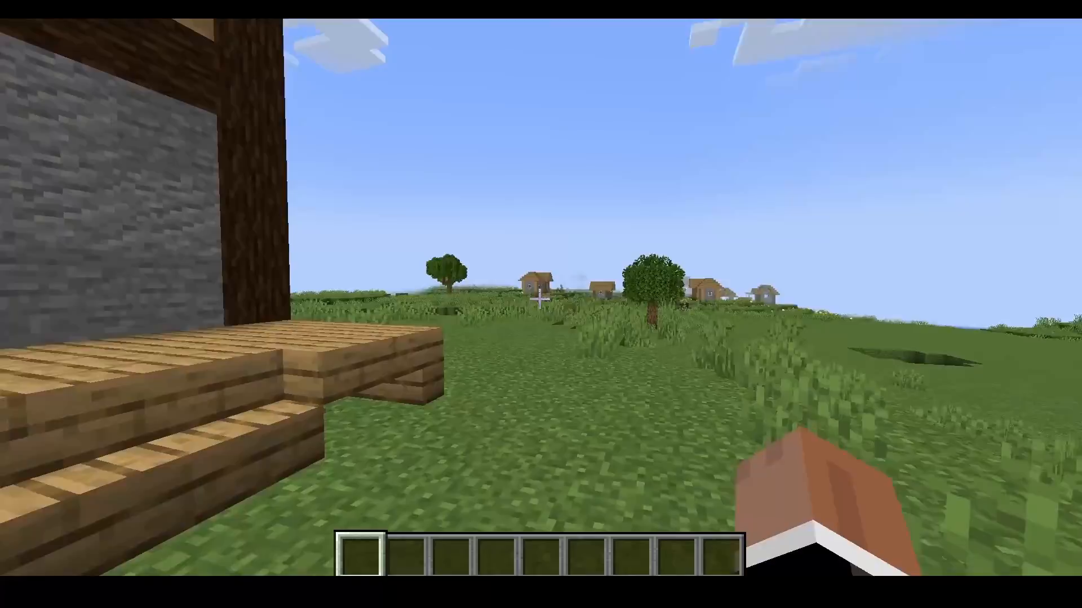
mouse_move(541, 304)
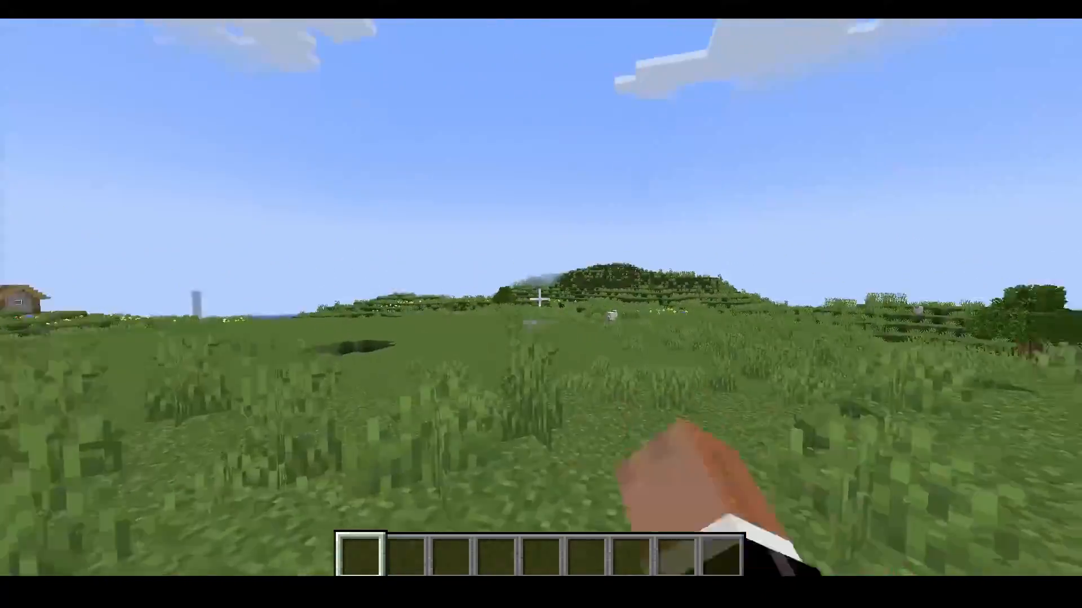
mouse_move(541, 304)
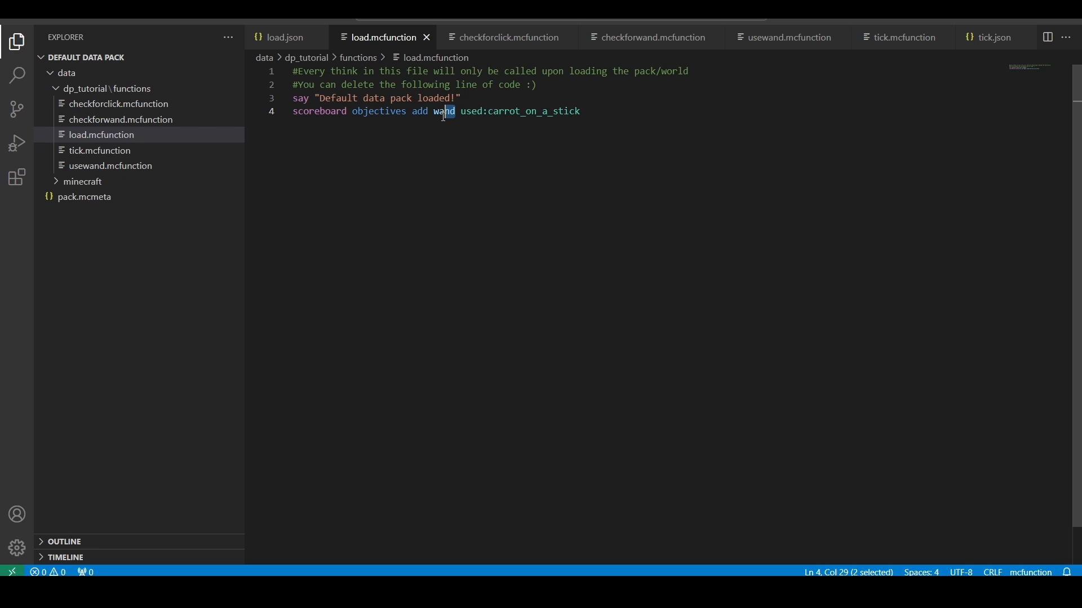
Review the wand score check in checkforclick and the usewand function, then return to load
drag(447, 111, 580, 111)
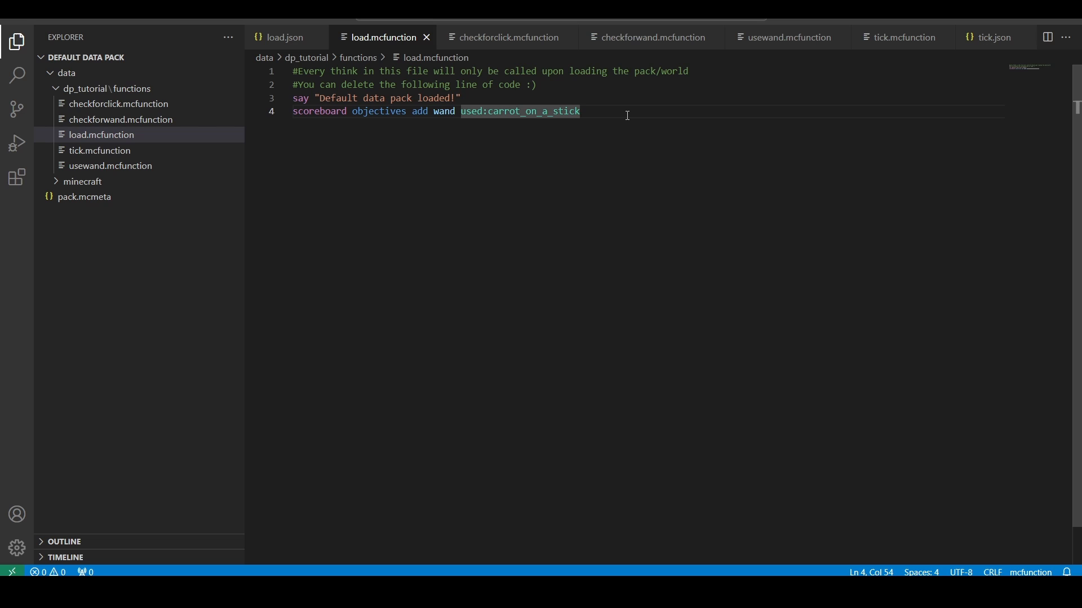
mouse_move(587, 124)
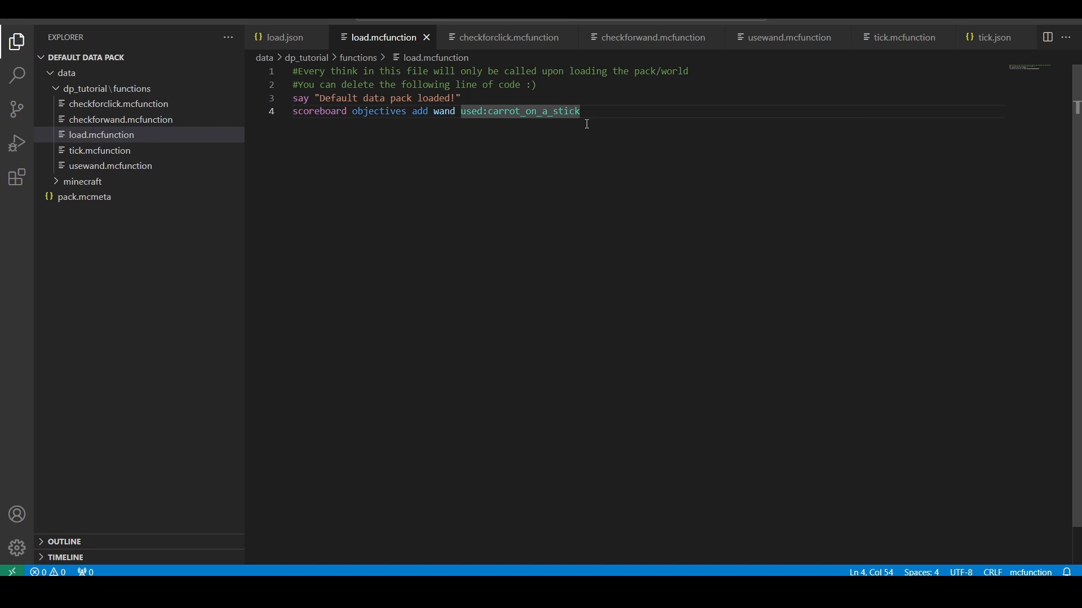
click(118, 104)
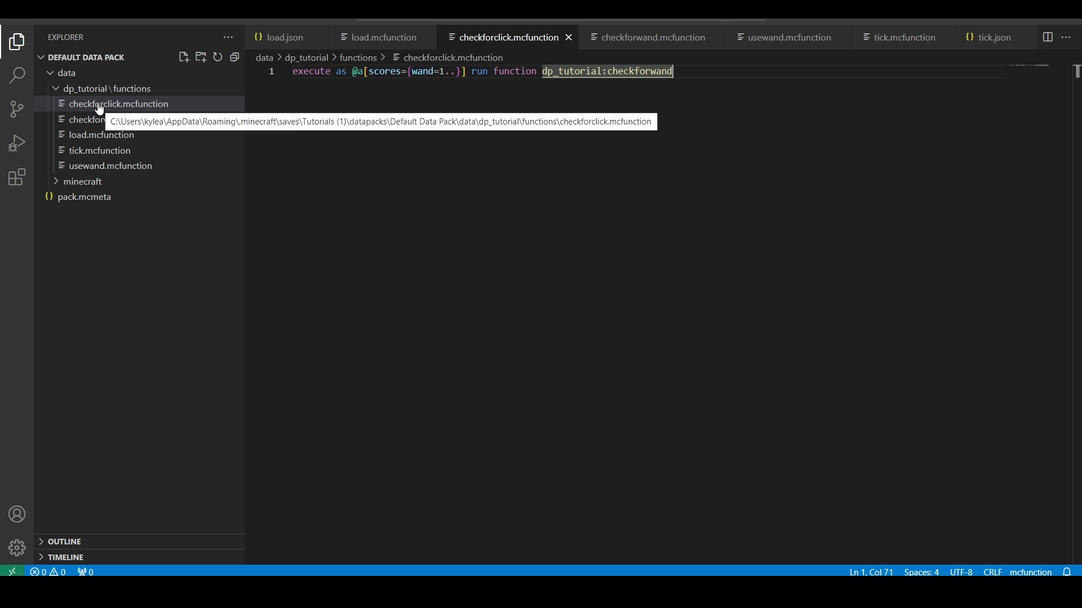
mouse_move(124, 109)
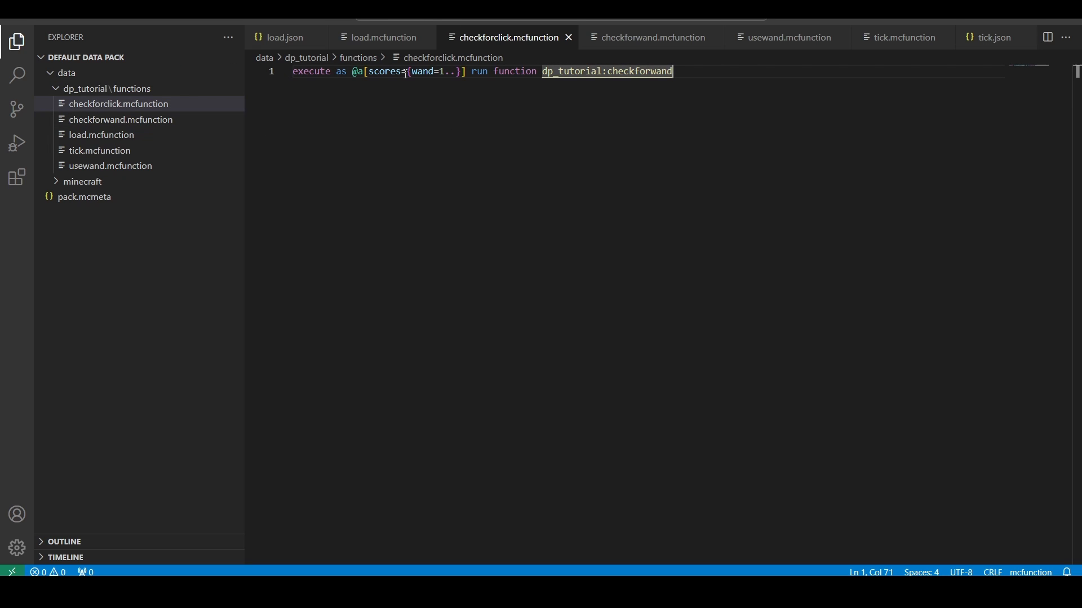
click(441, 71)
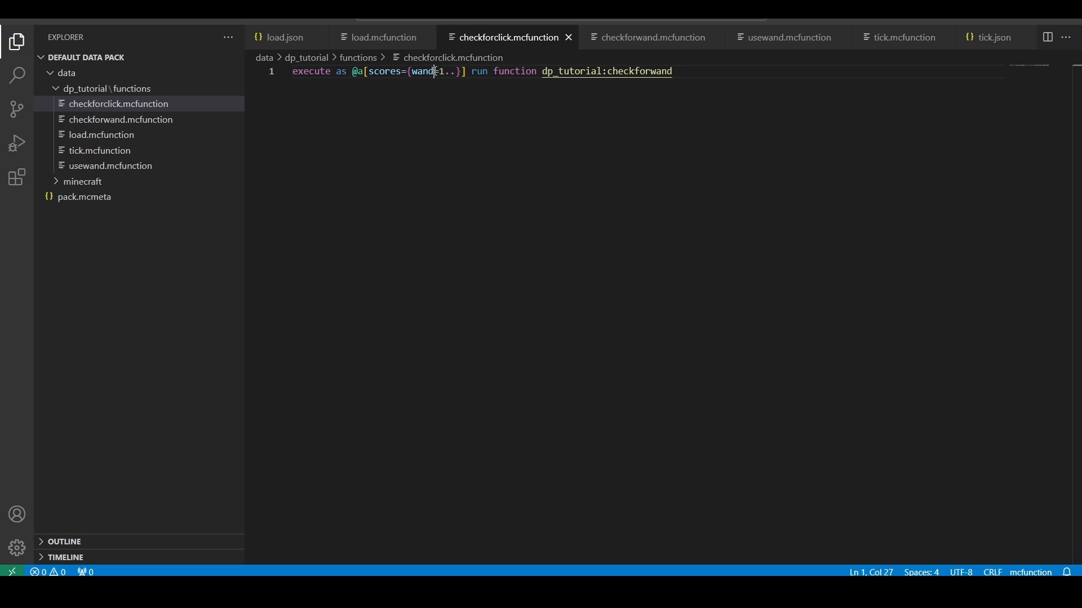
double_click(421, 71)
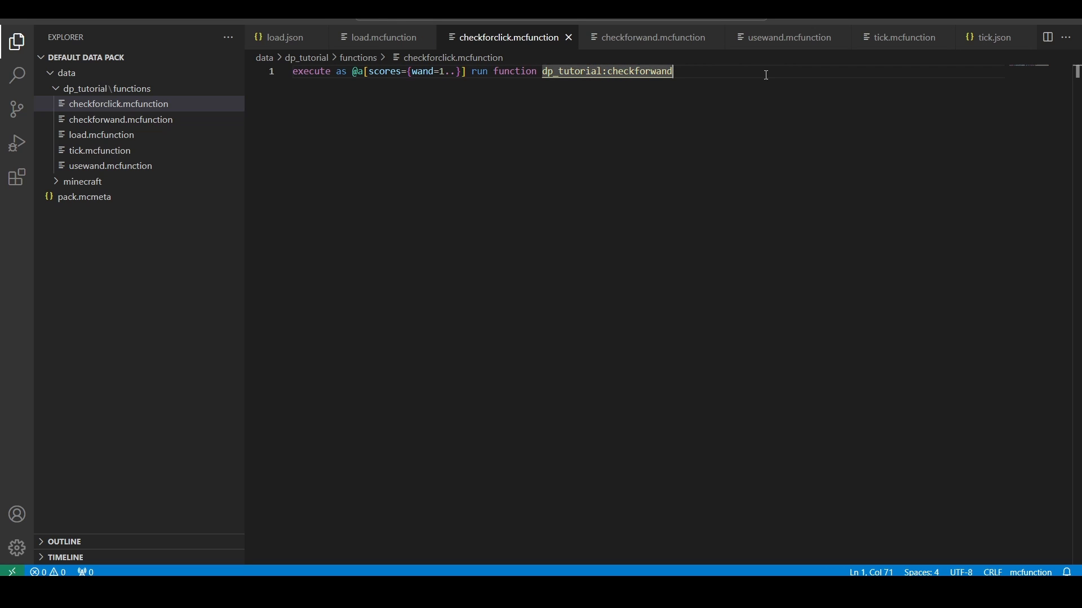
click(648, 36)
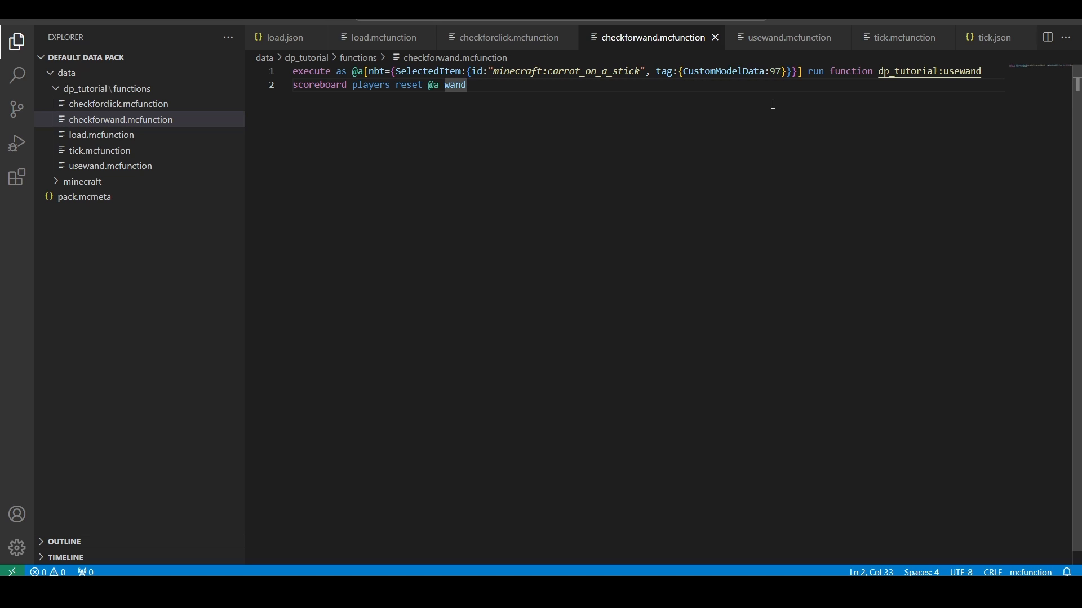
mouse_move(930, 65)
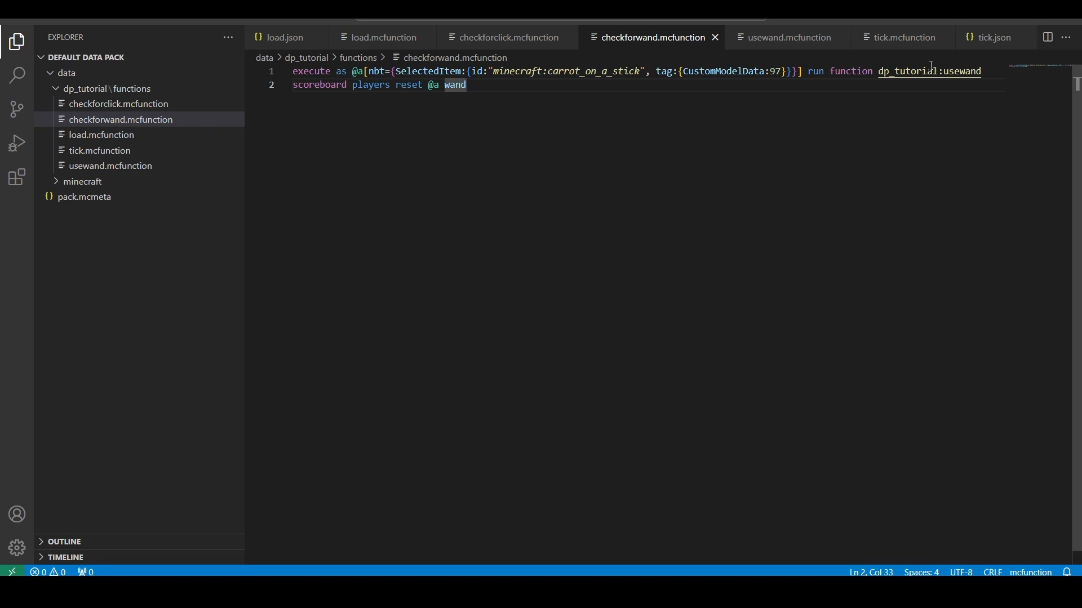
mouse_move(427, 115)
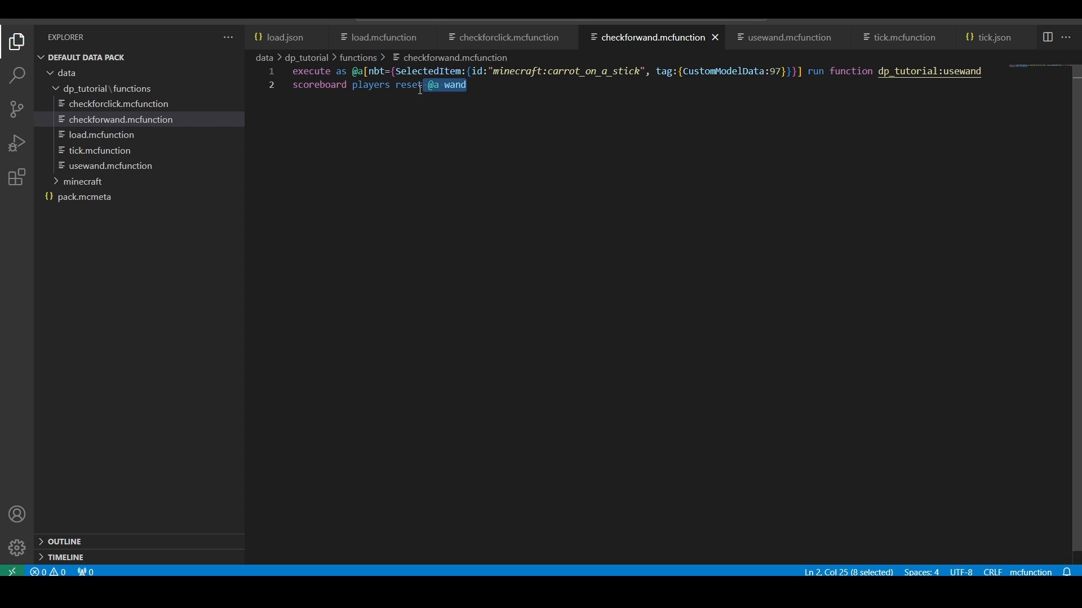
click(110, 166)
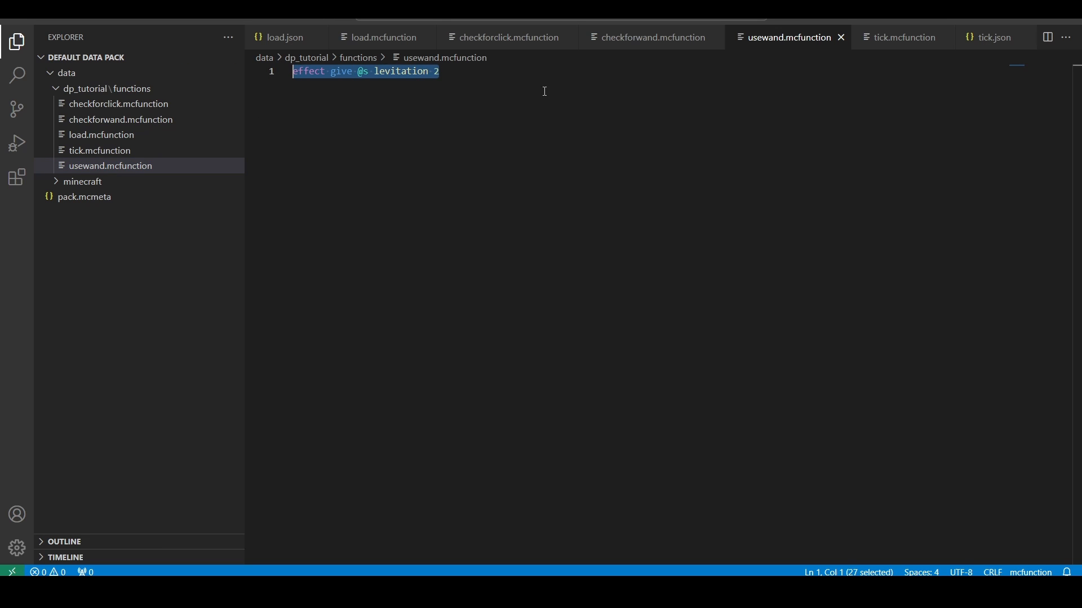
click(439, 71)
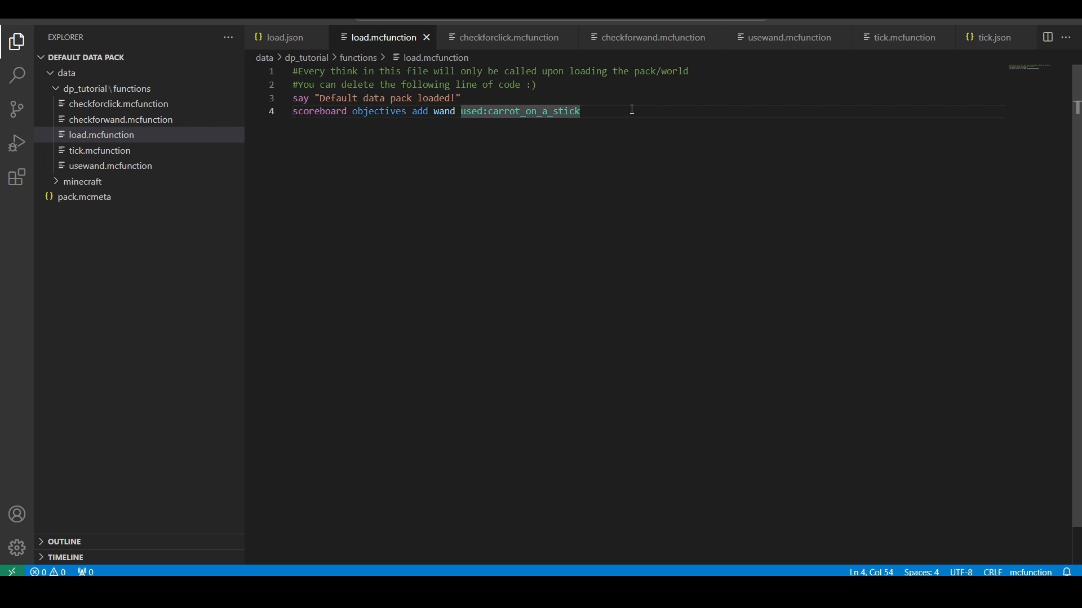
Add 'scoreboard objectives add wandcooldown dummy' to load.mcfunction using autocomplete
text(scoreboard objectives add w)
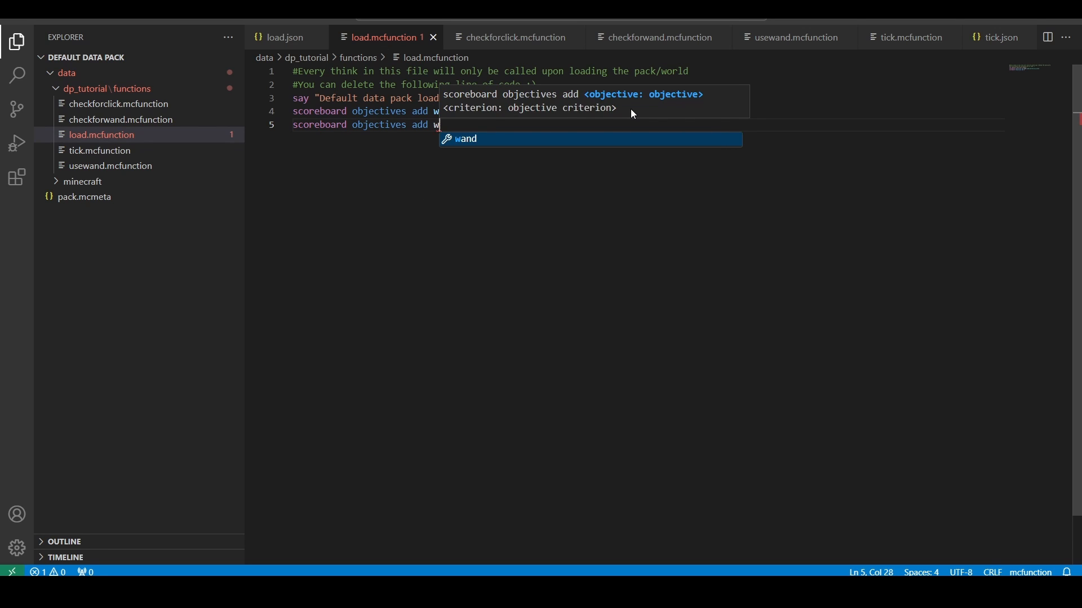
text(andcooldown dummy)
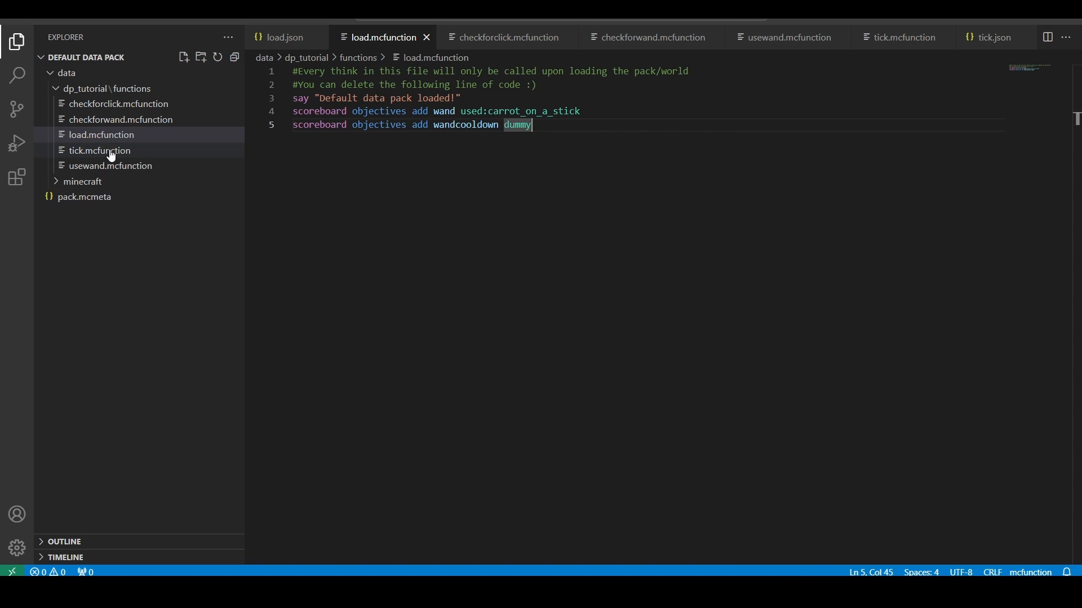
click(100, 151)
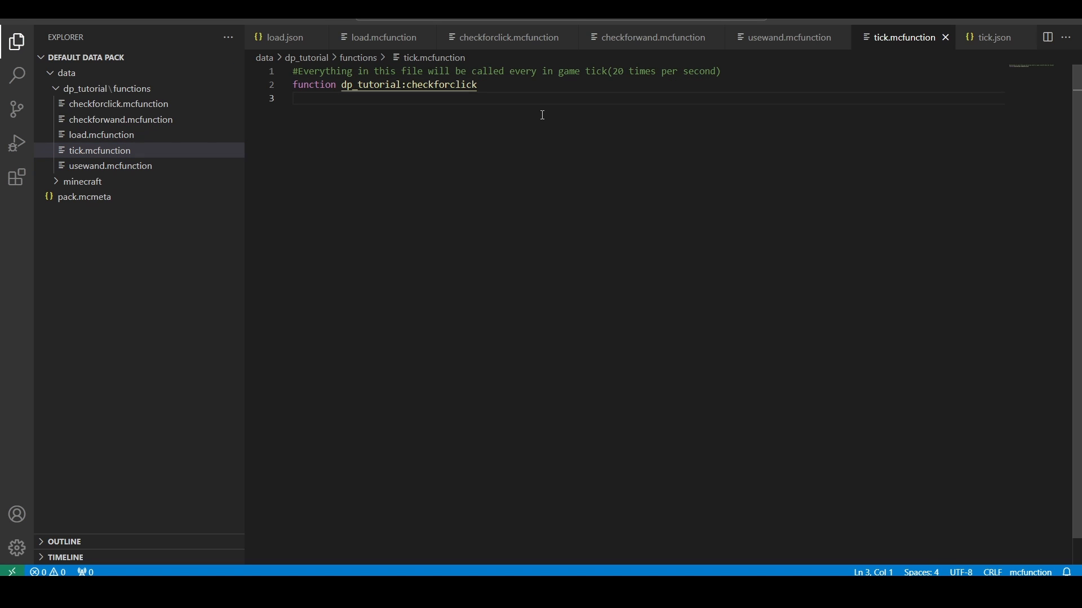
Add the line 'scoreboard players add @a wandcooldown 1' to tick.mcfunction
text(s)
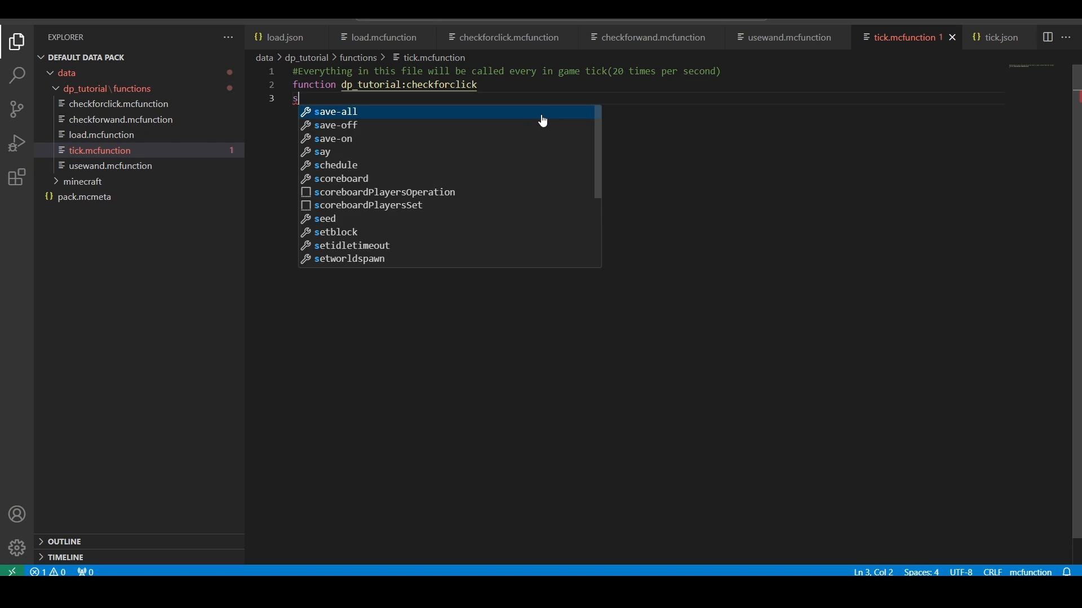
text(coreboard)
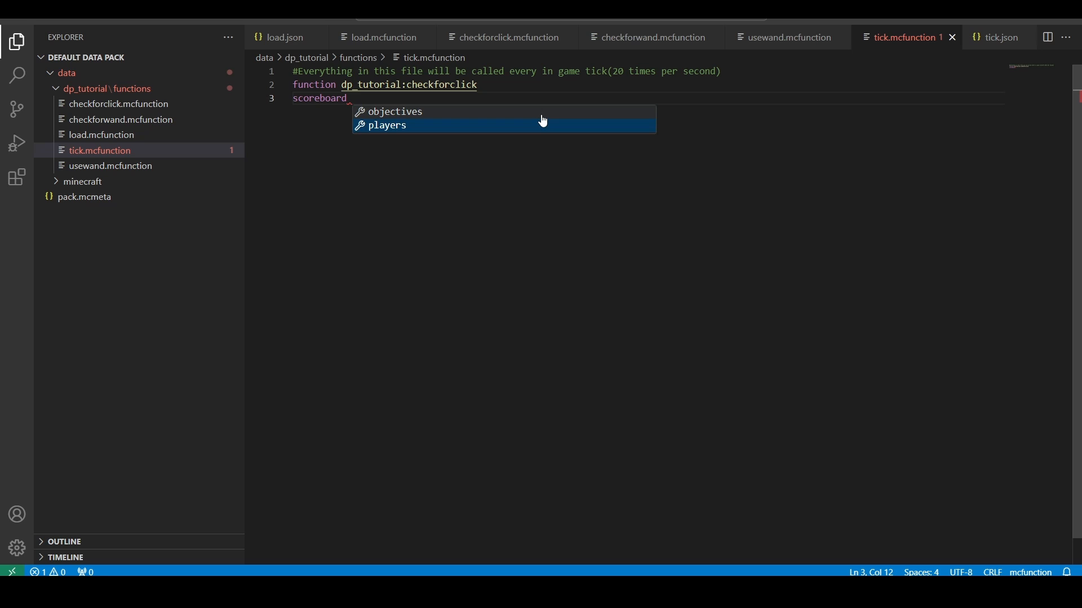
text(players add)
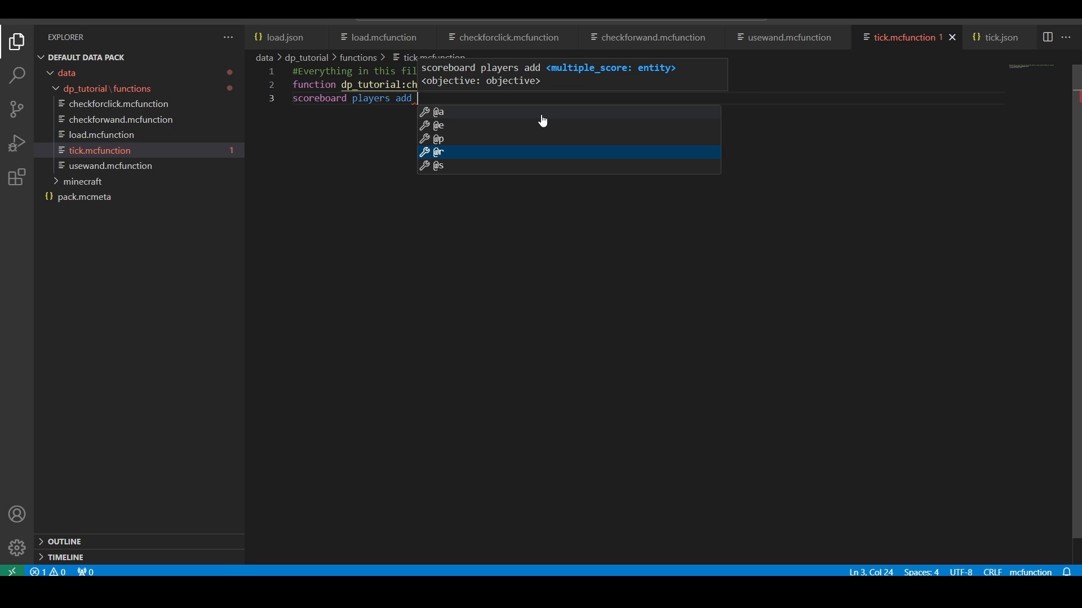
text(@a)
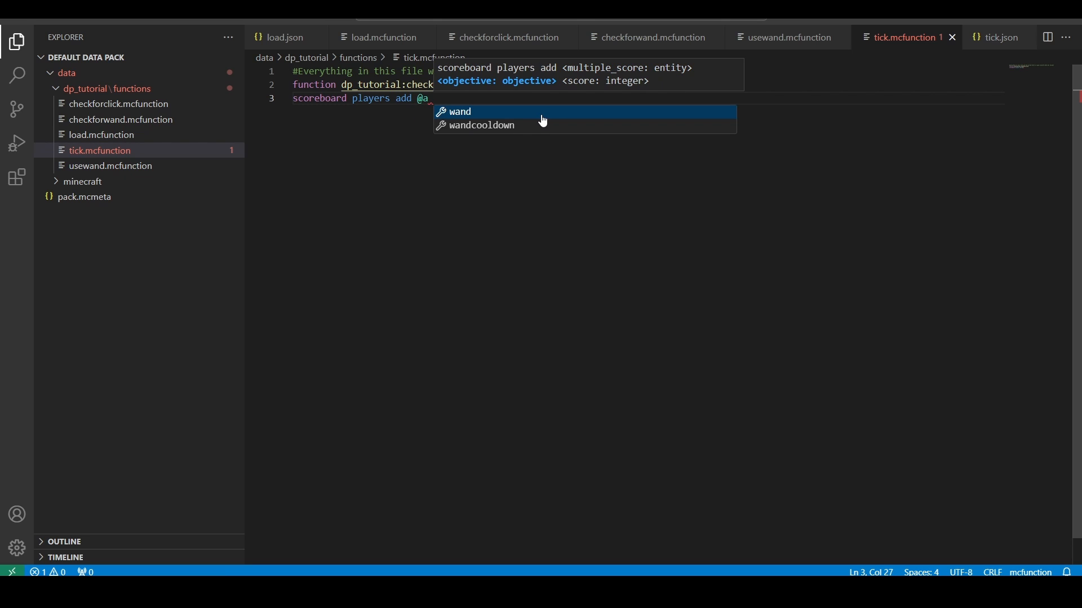
text(wandcooldown 1)
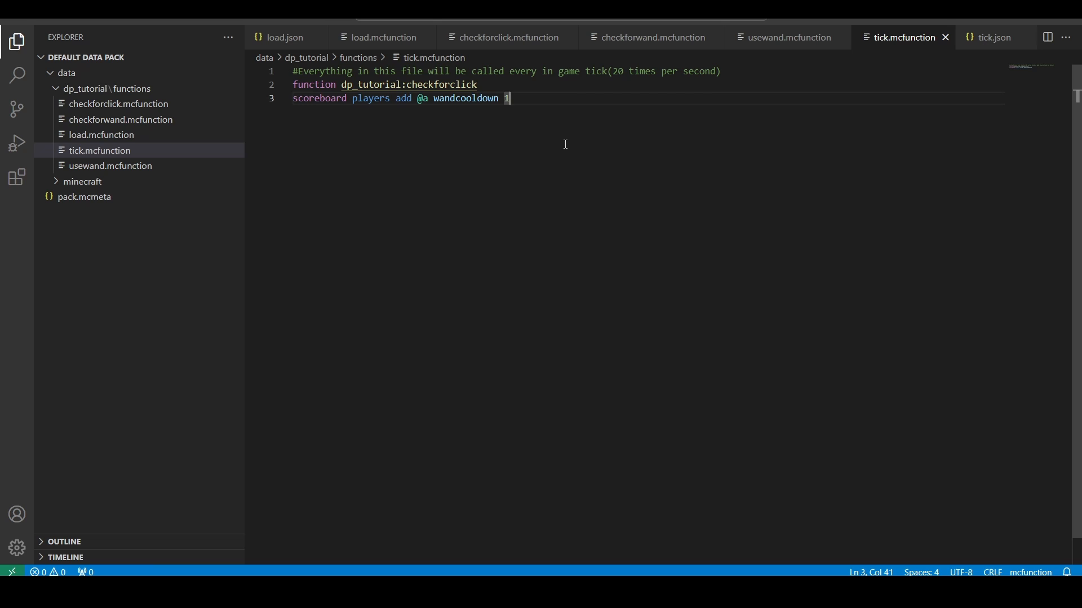
click(120, 120)
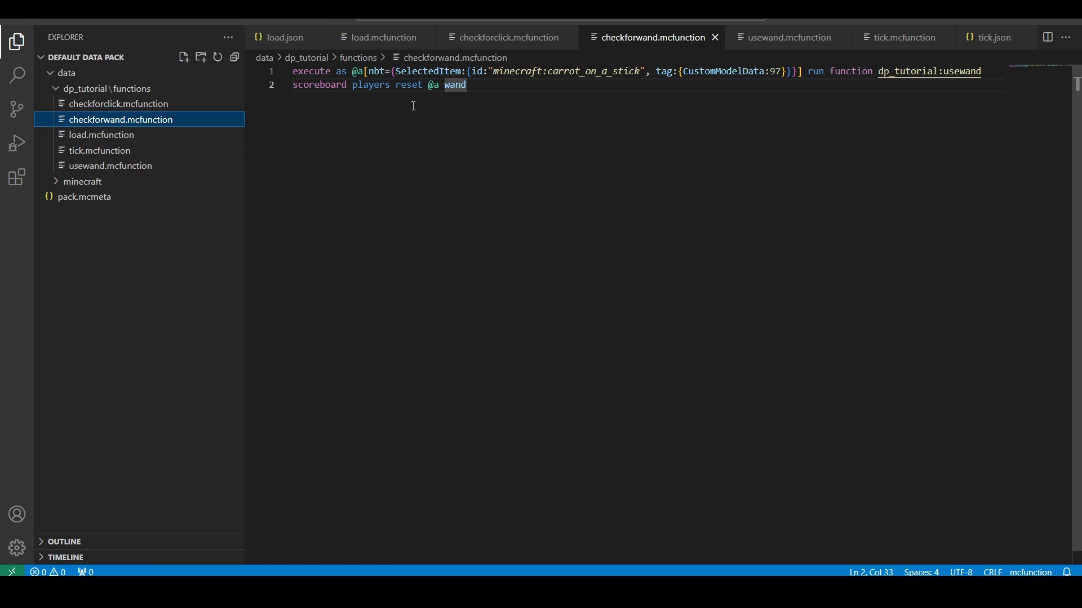
Insert 'run execute as @e[scores={wandcooldown=100..}]' before the usewand function call in checkforwand
drag(296, 71, 624, 71)
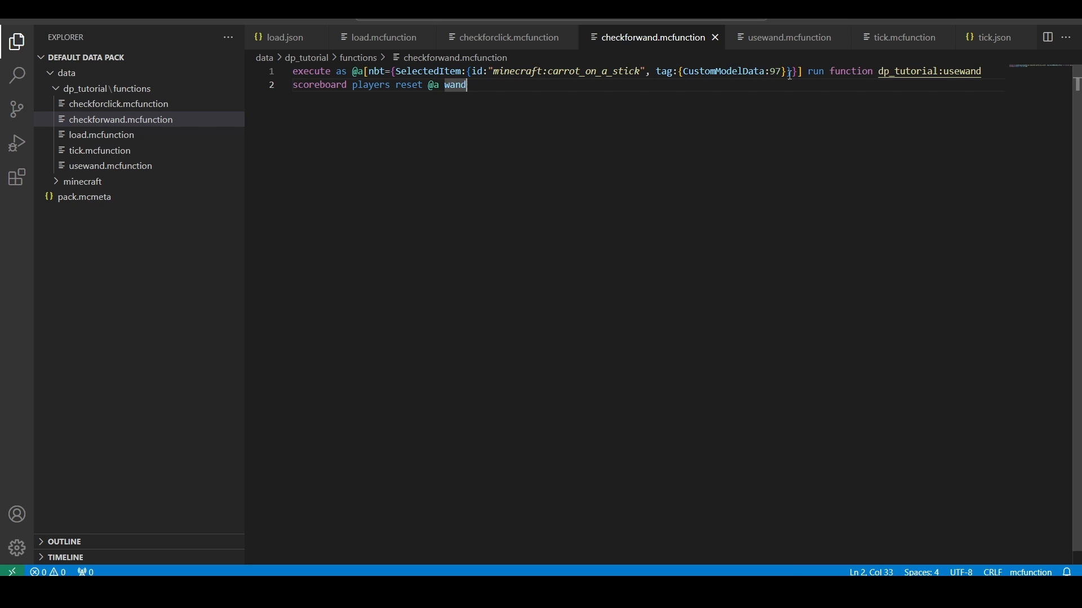
click(804, 71)
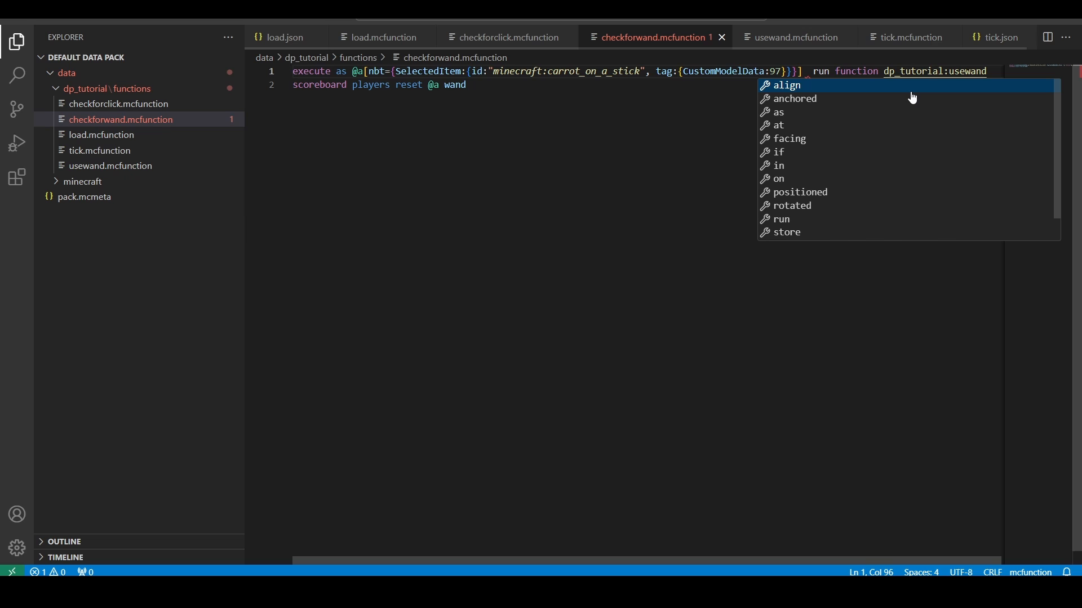
text(run execute as)
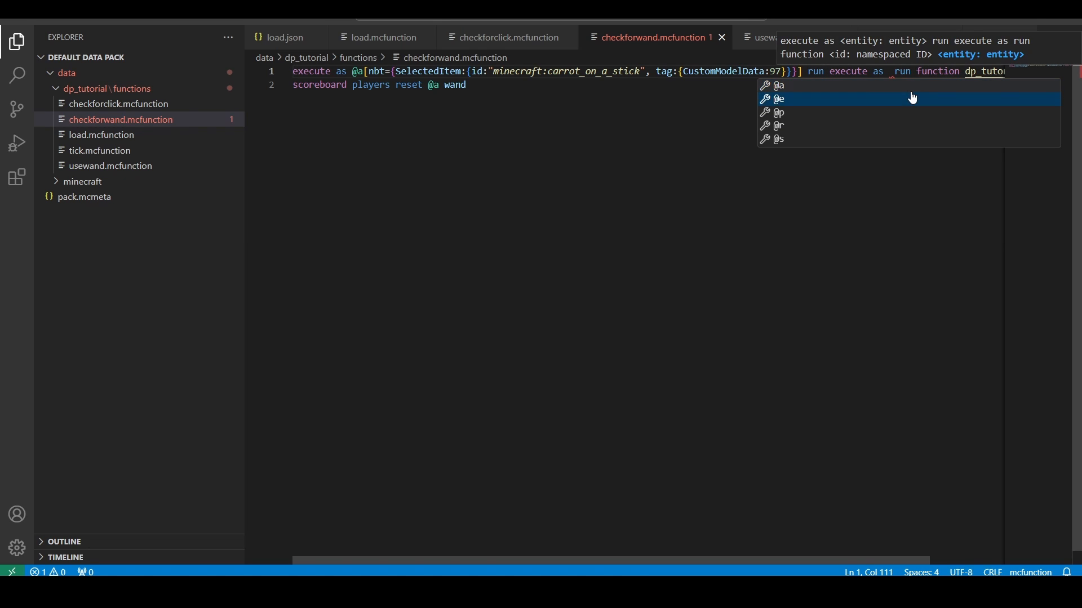
text([)
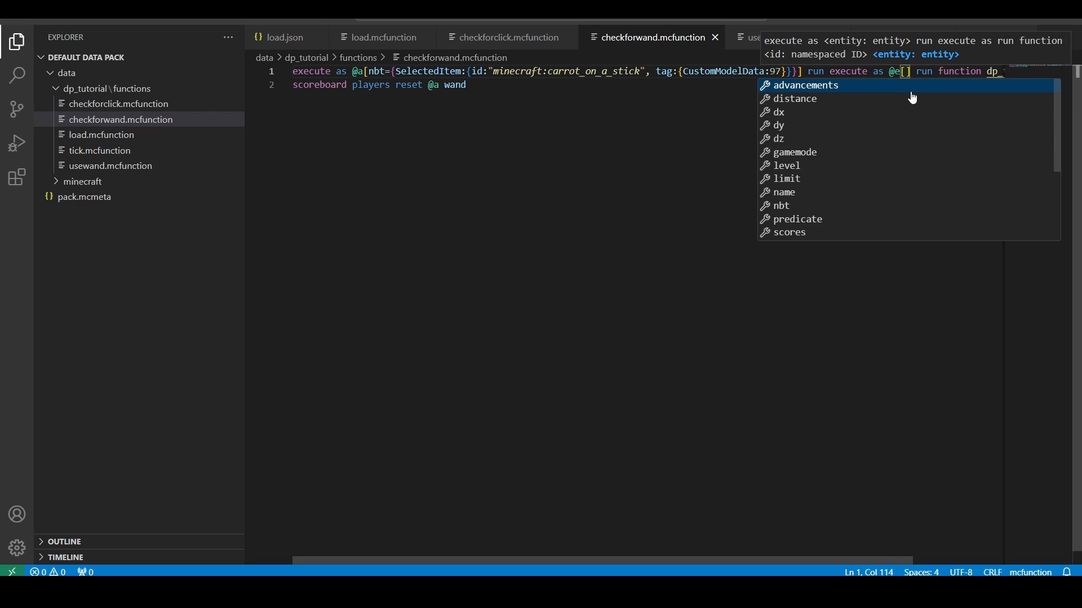
text(scores =)
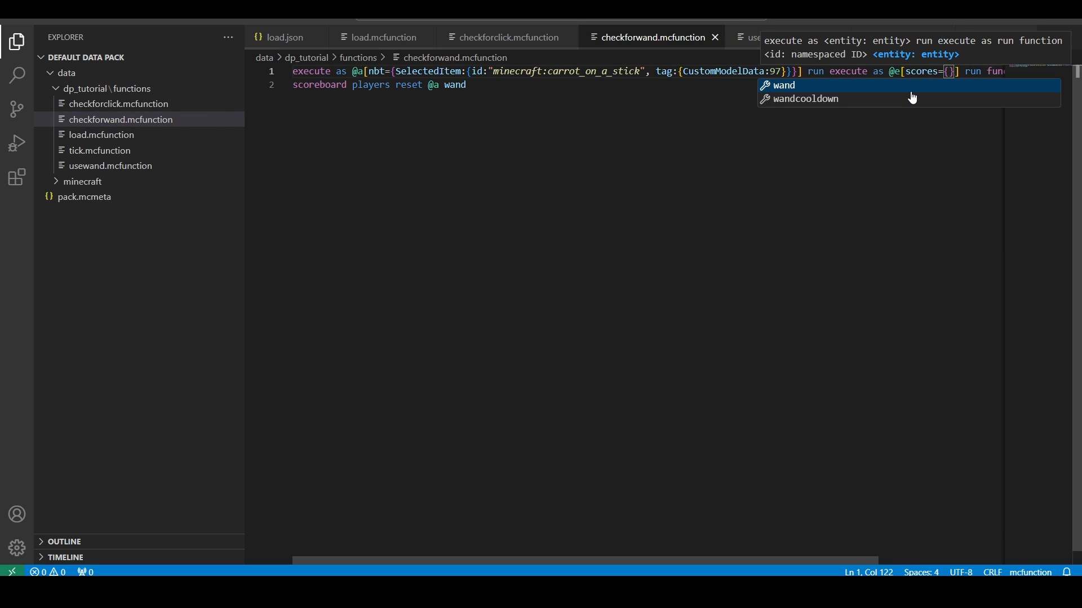
click(805, 99)
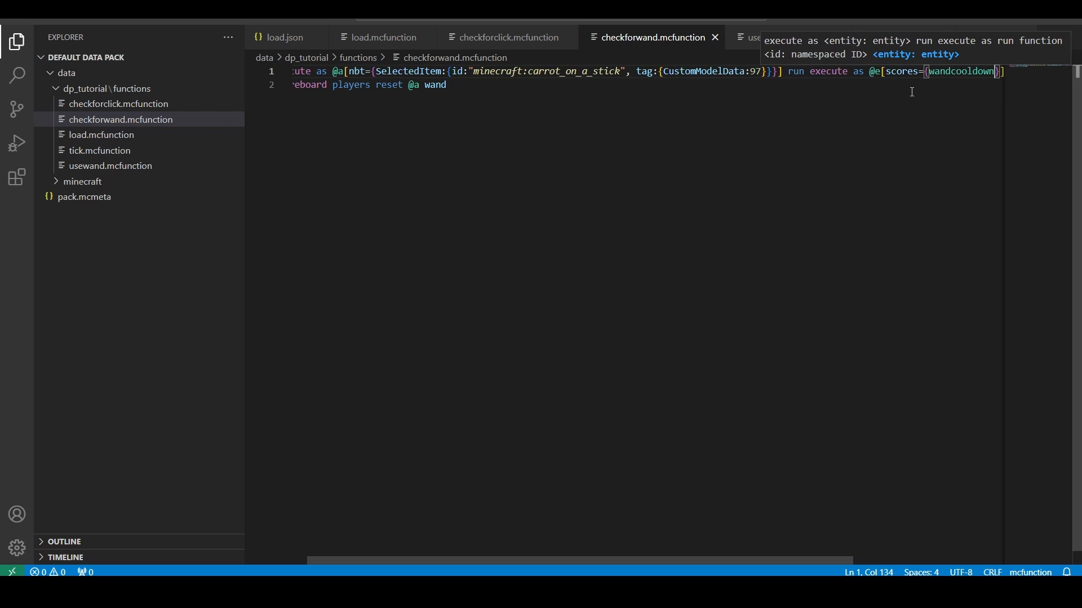
text(=)
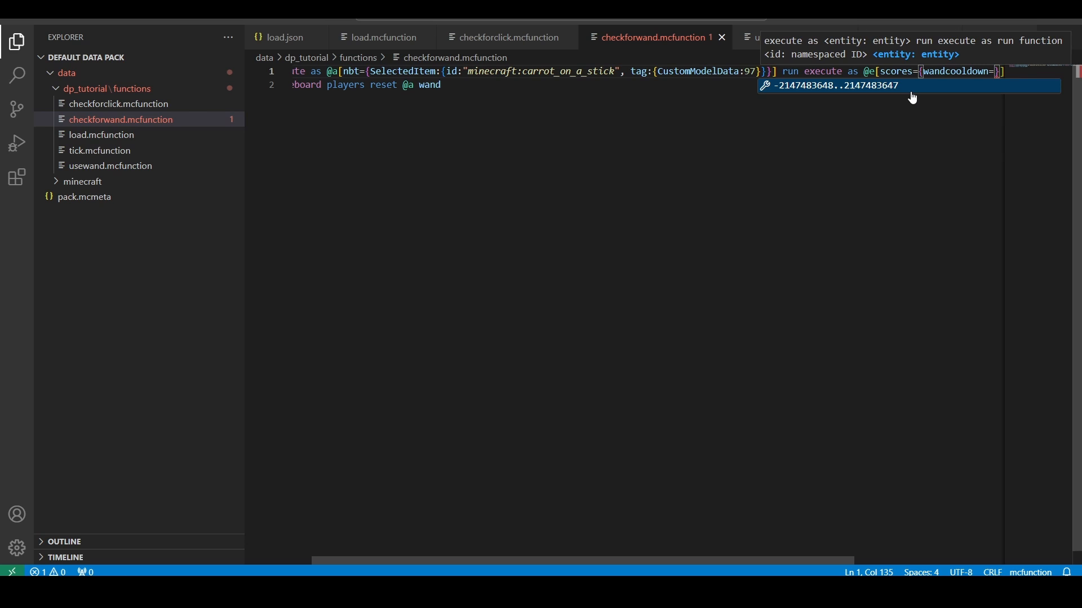
text(1)
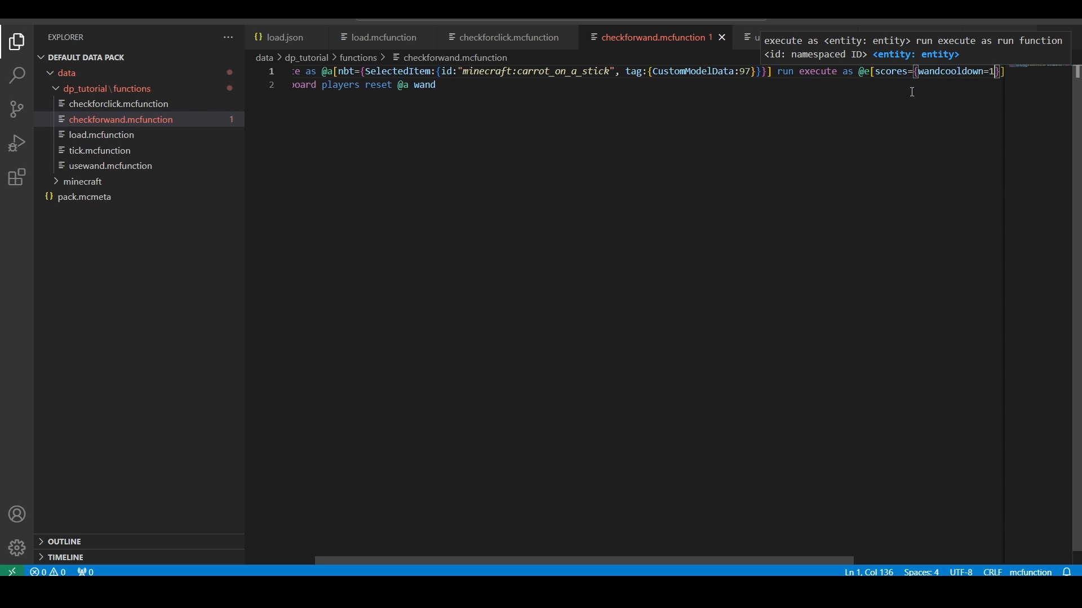
text(00..)
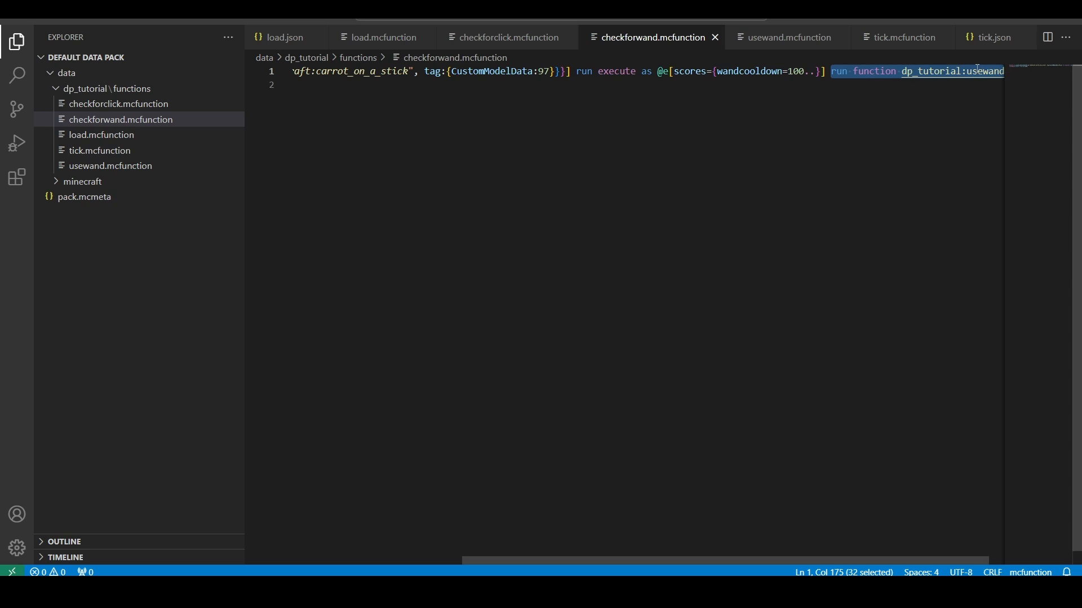
text(scoreboard players reset @a wand)
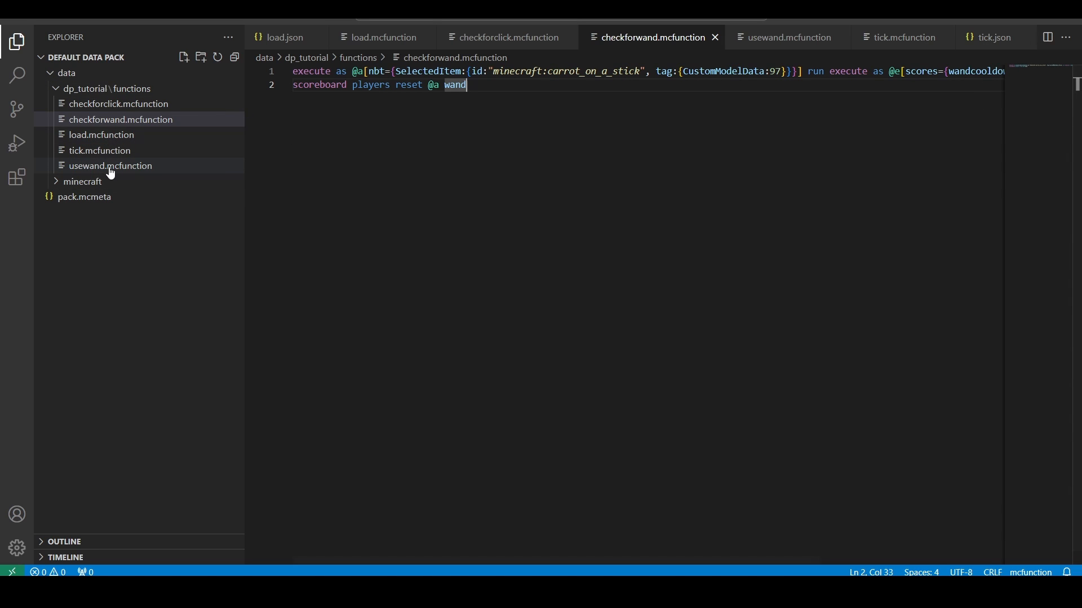
Add 'scoreboard players reset @s wandcooldown' as line 2 of usewand.mcfunction
click(110, 165)
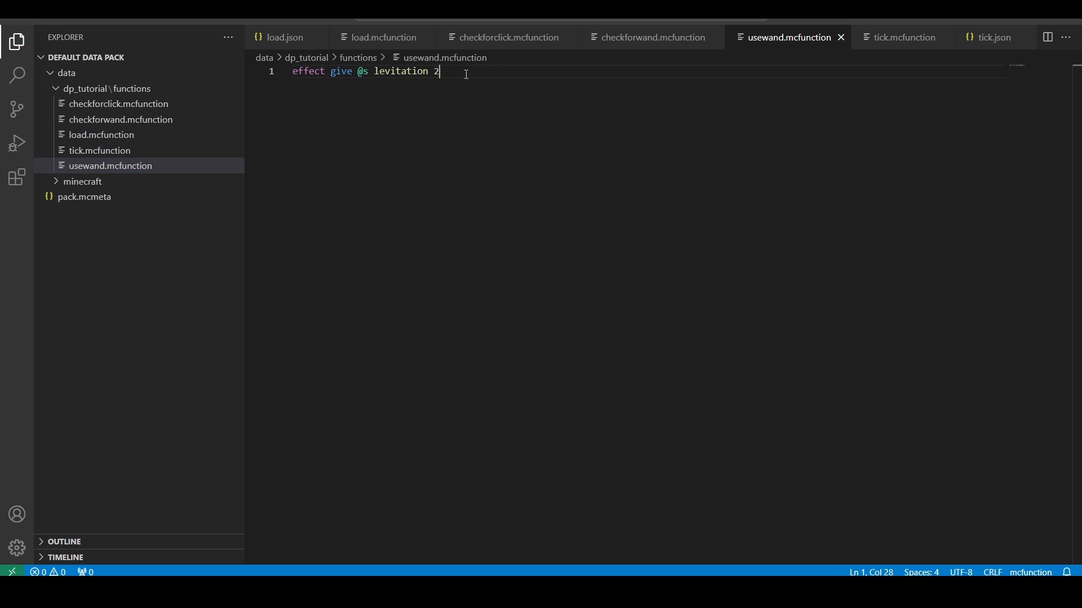
mouse_move(586, 86)
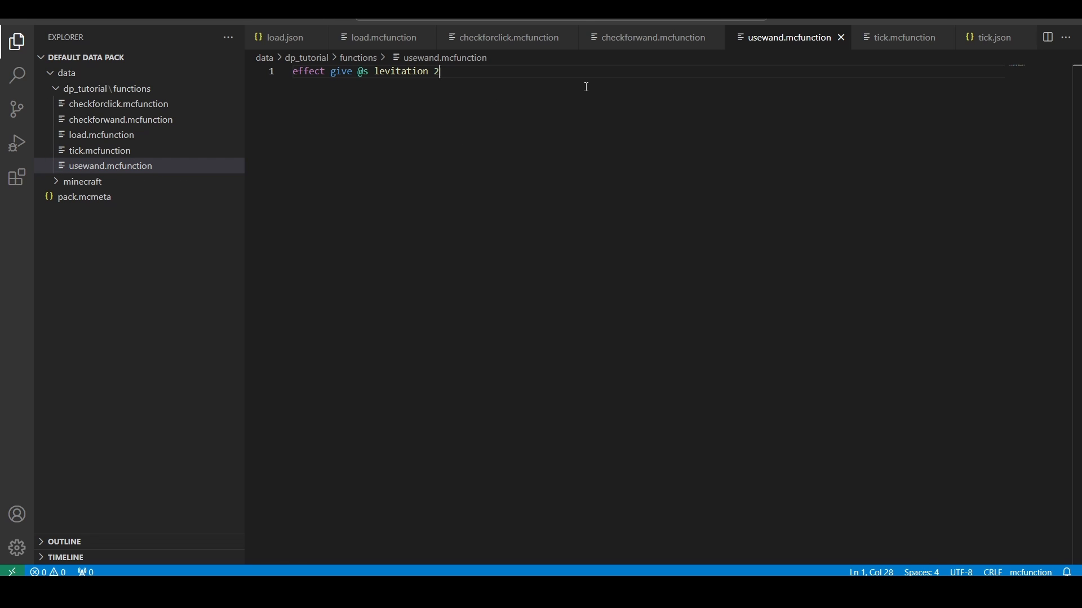
text(scoreboard players reset @s)
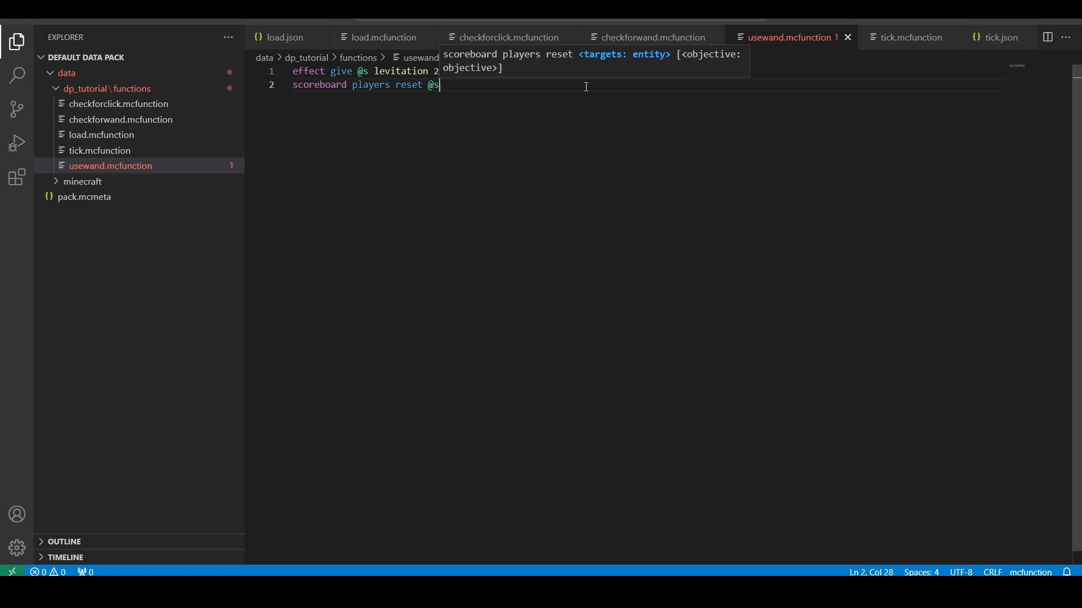
text(wandcooldown)
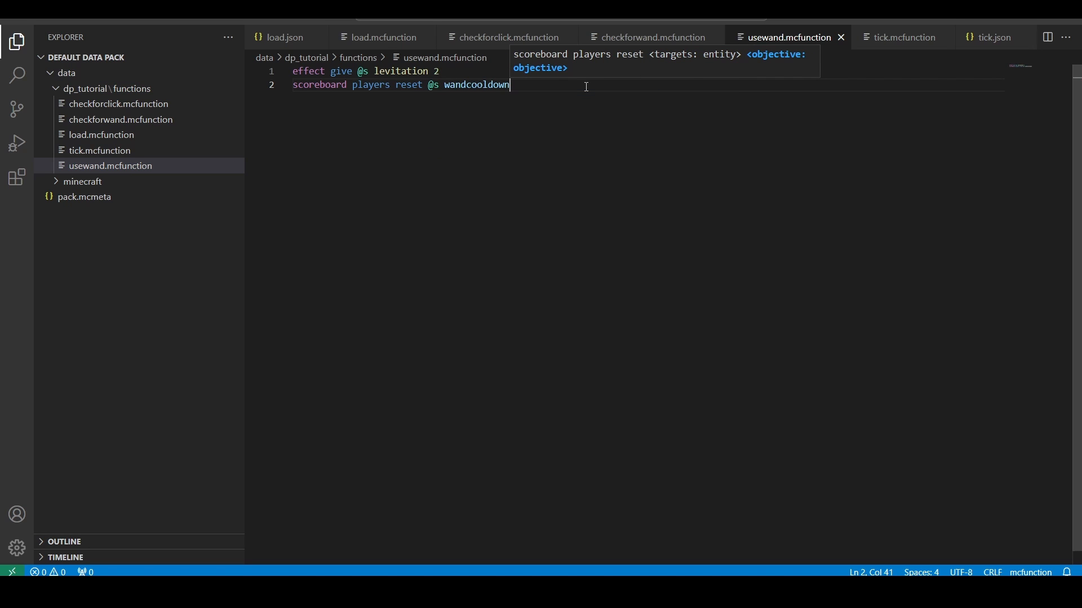
mouse_move(625, 137)
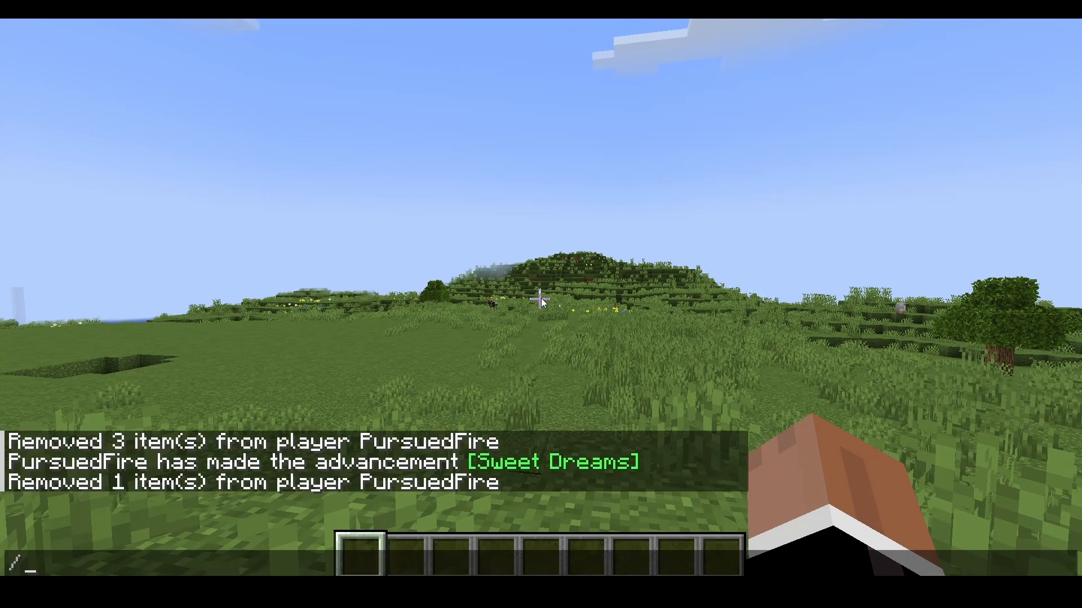
Reload the datapack and give yourself a carrot_on_a_stick with CustomModelData 97
text(gamemode)
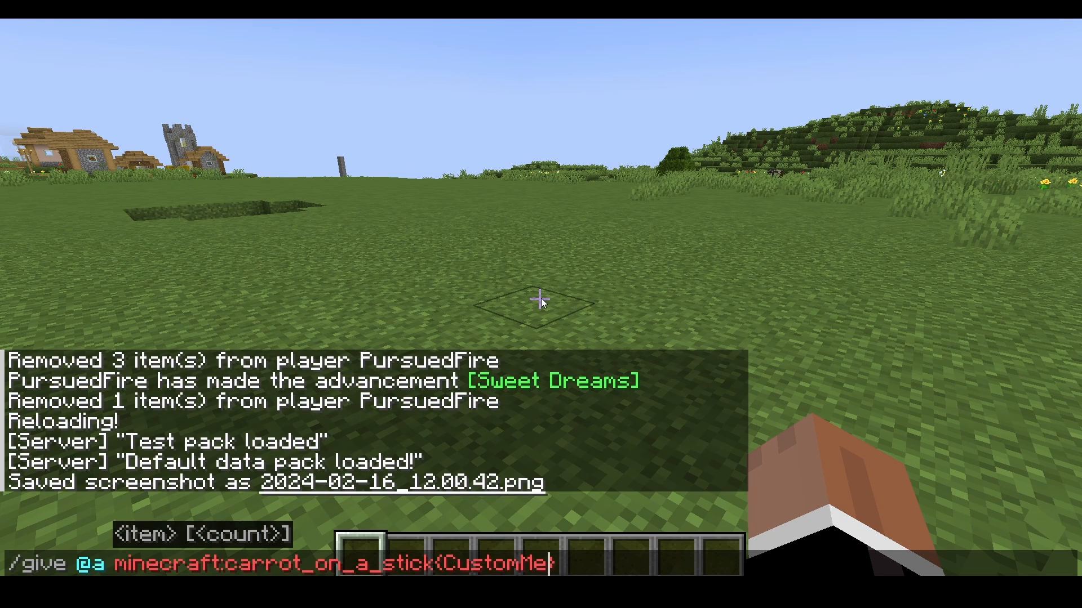
text(ModelData:)
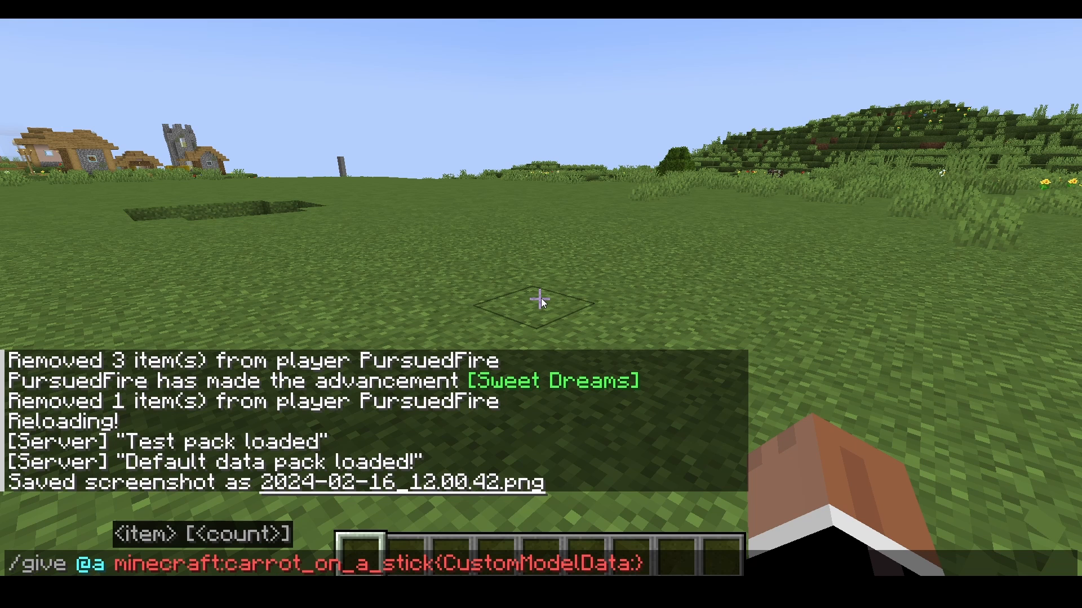
text(97})
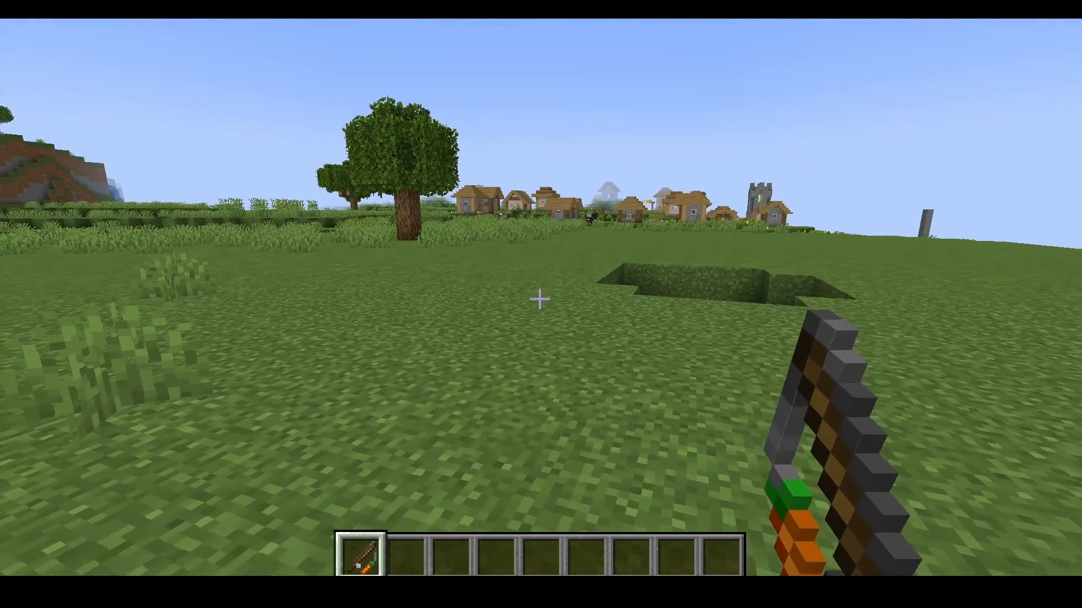
mouse_move(541, 300)
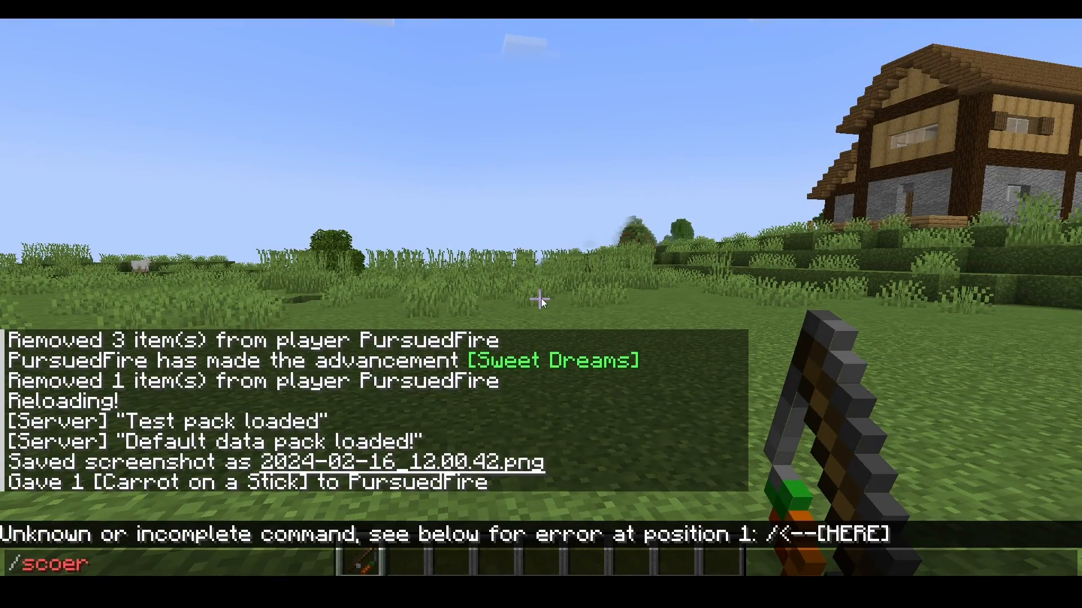
Type 'scoreboard objectives add' into Minecraft chat with autocomplete
text(f)
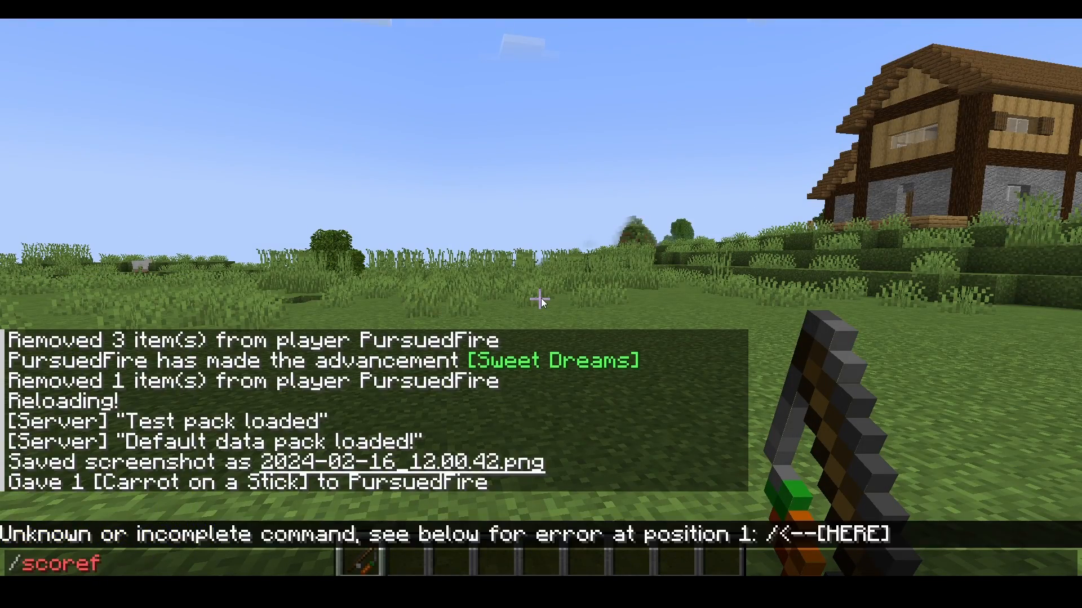
text(scoreboard objectives add)
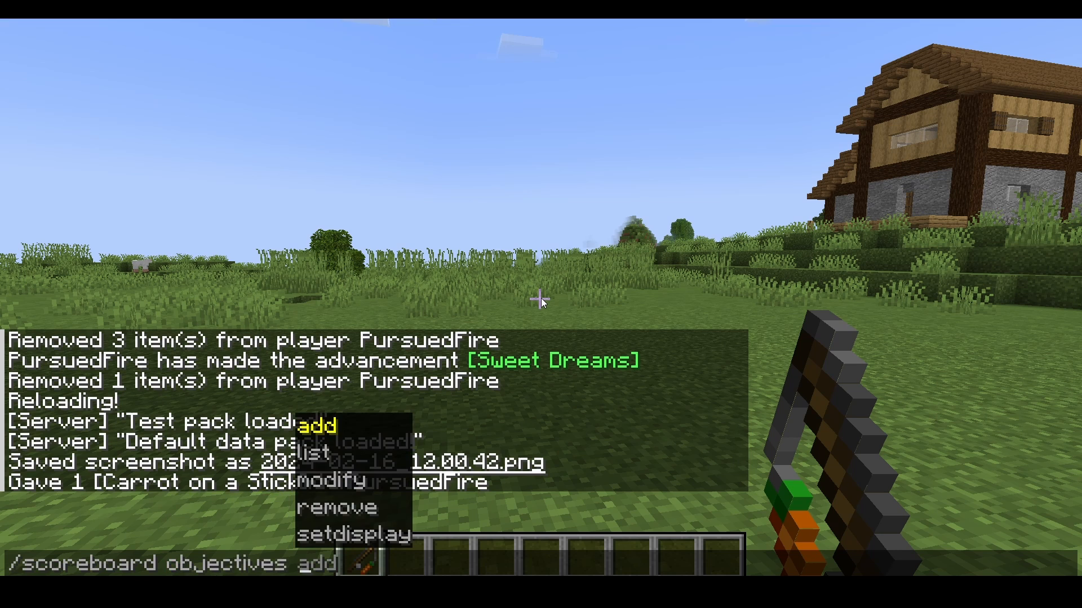